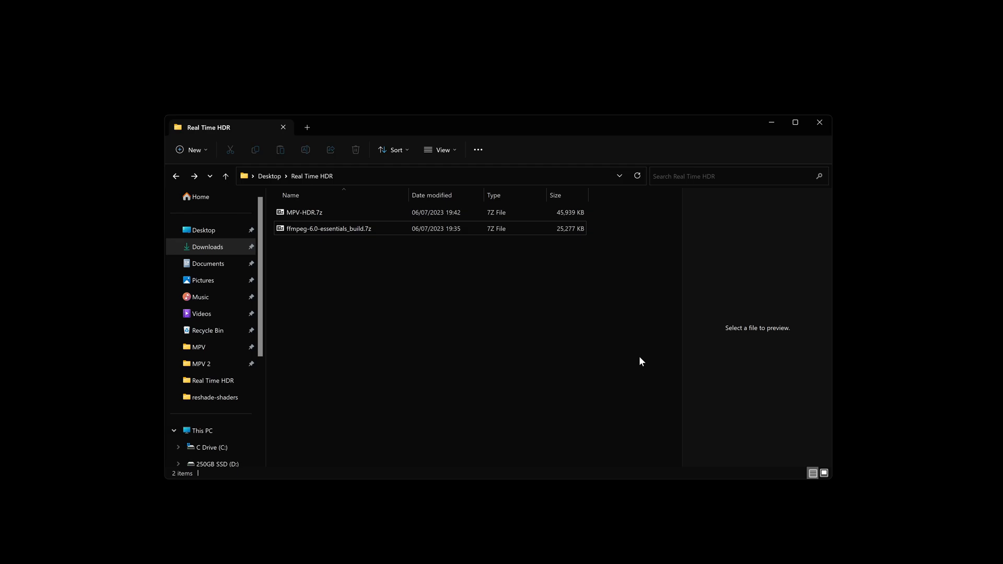
mouse_move(361, 177)
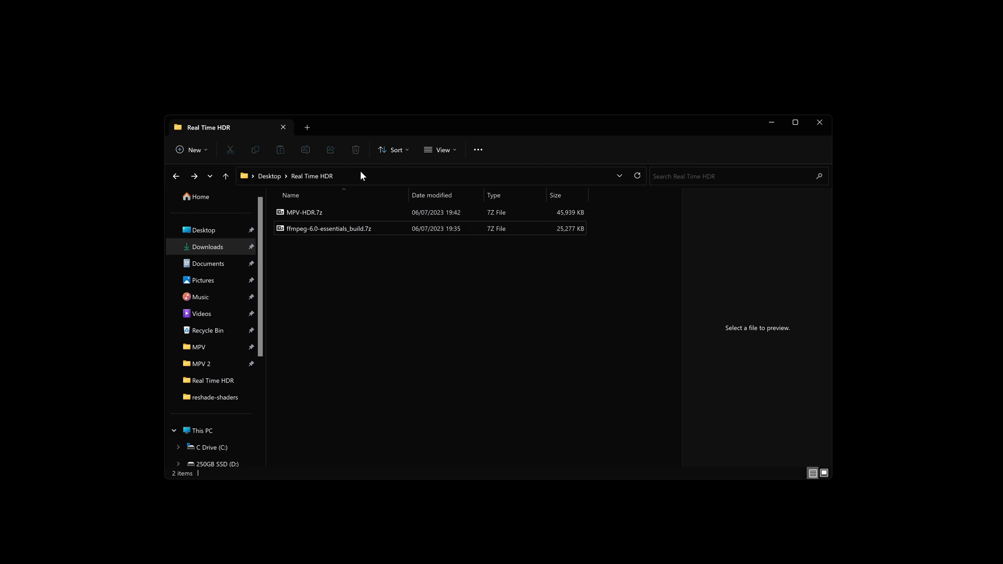
- Extract both .7z archives here with 7-Zip and delete the original archive files
right_click(304, 220)
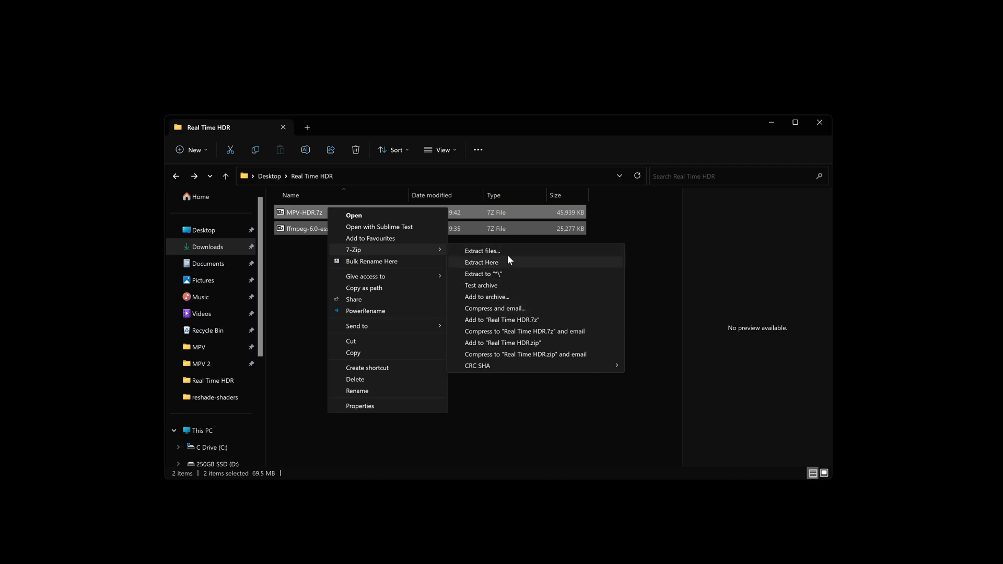
left_click(480, 262)
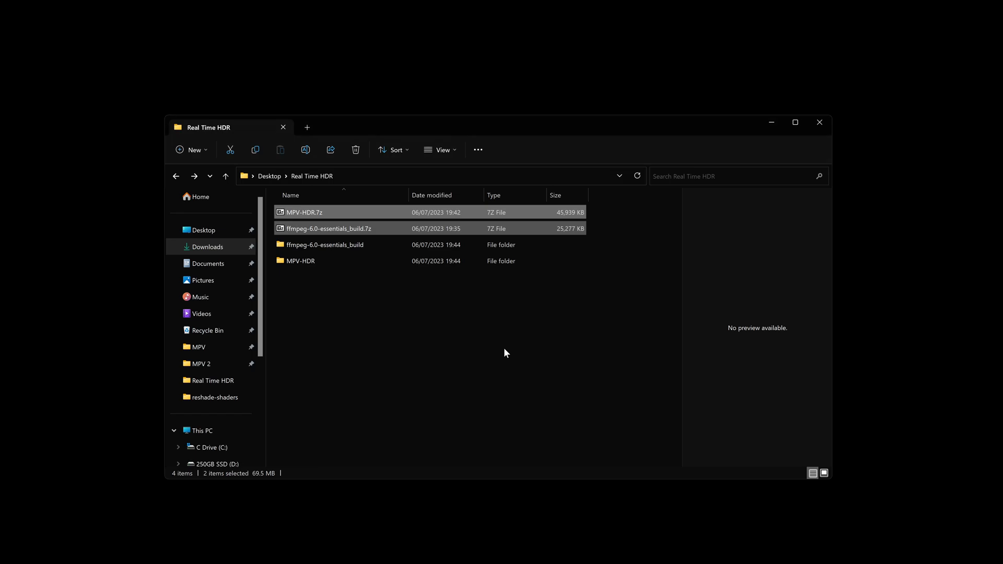
left_click(355, 149)
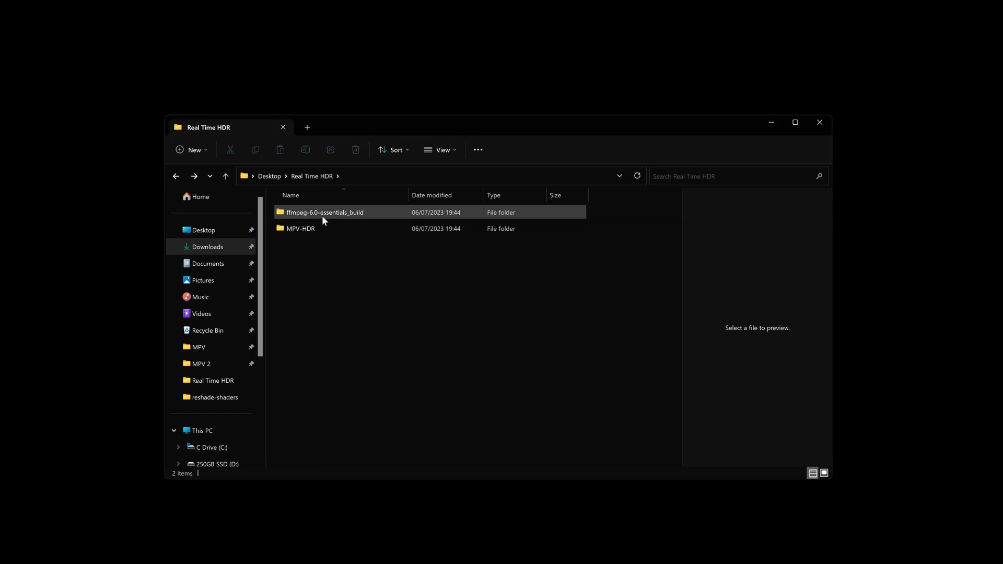
- Navigate into ffmpeg-6.0-essentials_build's bin folder to reach ffmpeg.exe for copying into MPV-HDR
double_click(325, 212)
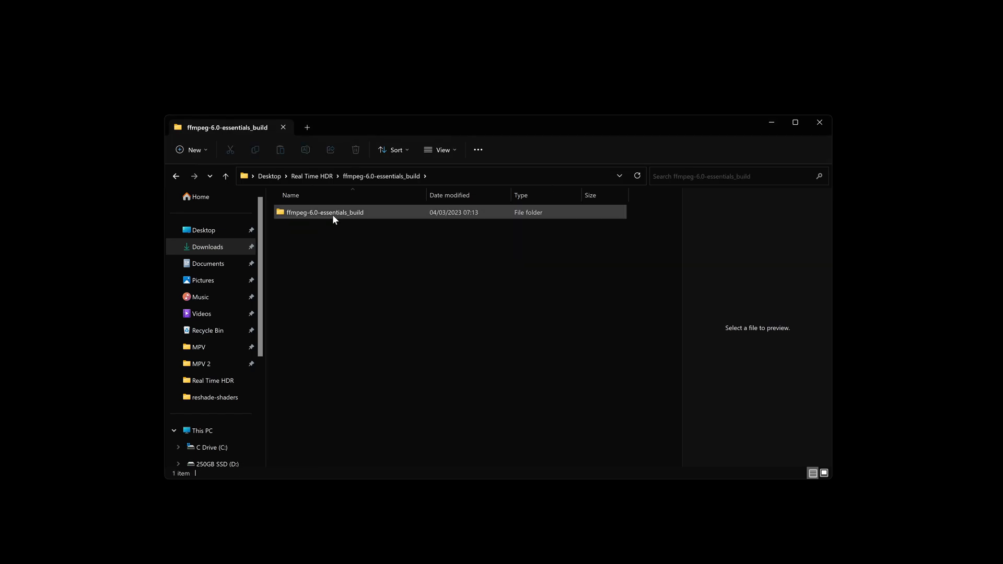
double_click(324, 212)
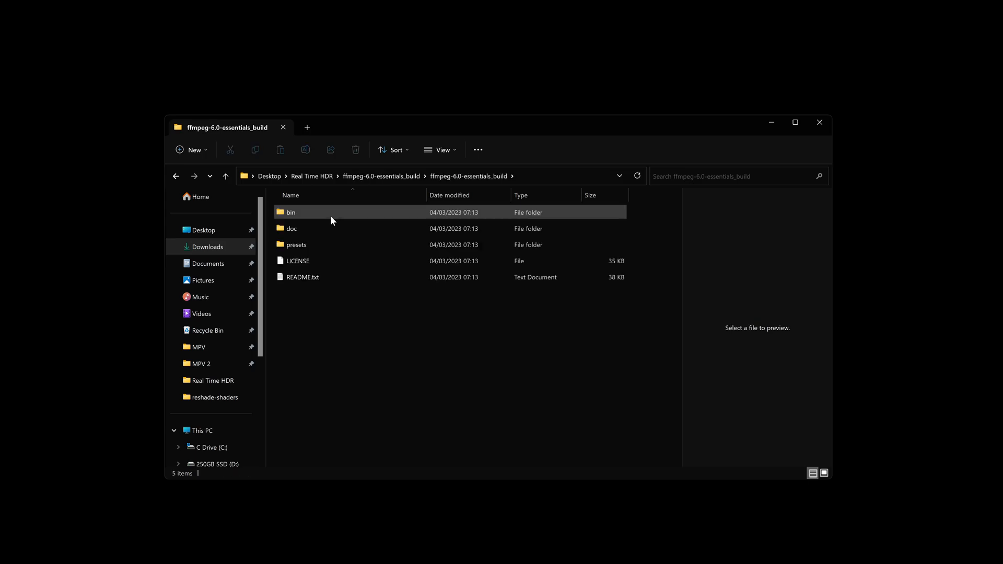
double_click(290, 212)
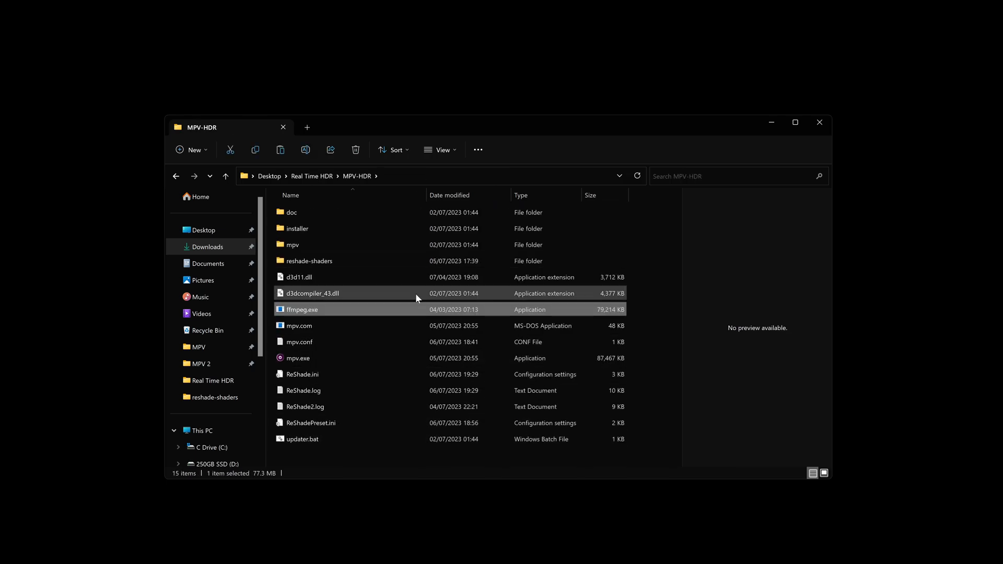
mouse_move(641, 298)
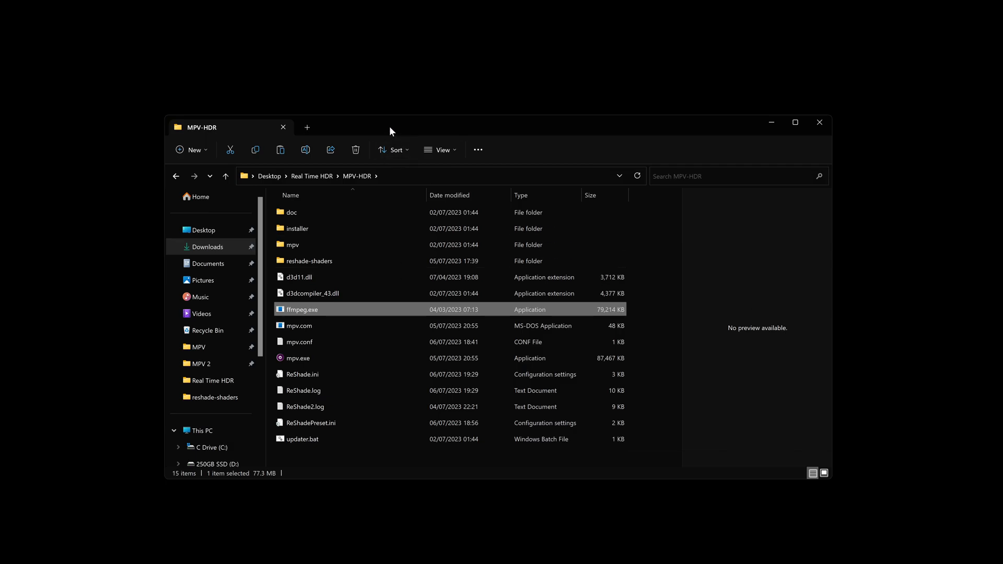
mouse_move(568, 551)
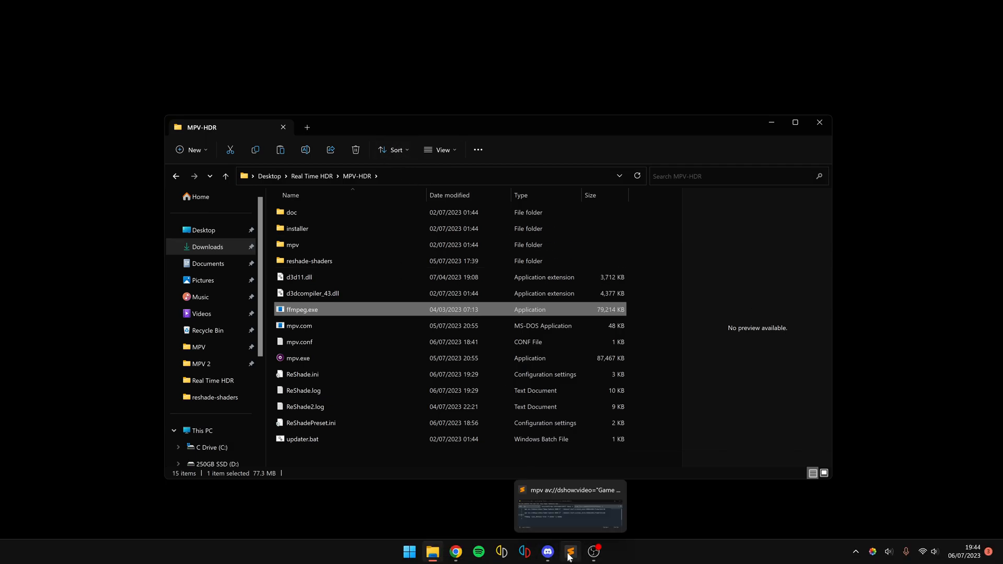
- Bring the Sublime Text notes forward to copy the ffmpeg -list_devices command
left_click(569, 505)
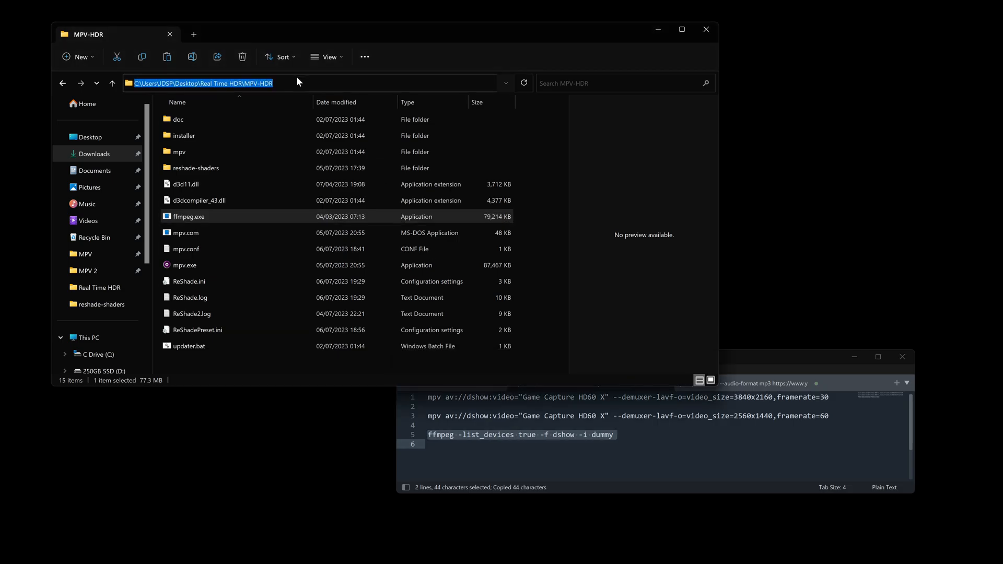
- Launch cmd from the folder, run the ffmpeg device listing and select the Game Capture HD60 X name
type("cmd")
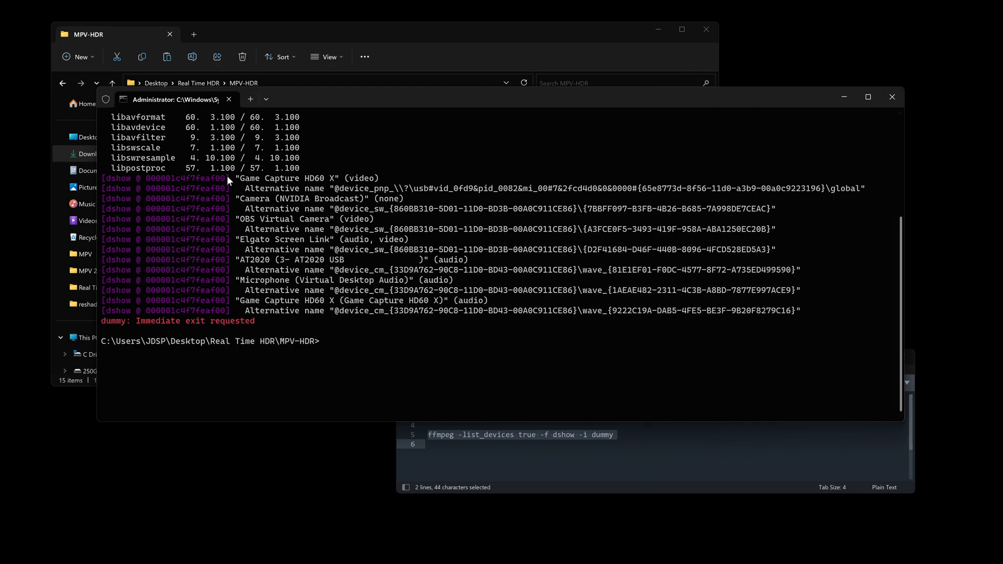
mouse_move(258, 183)
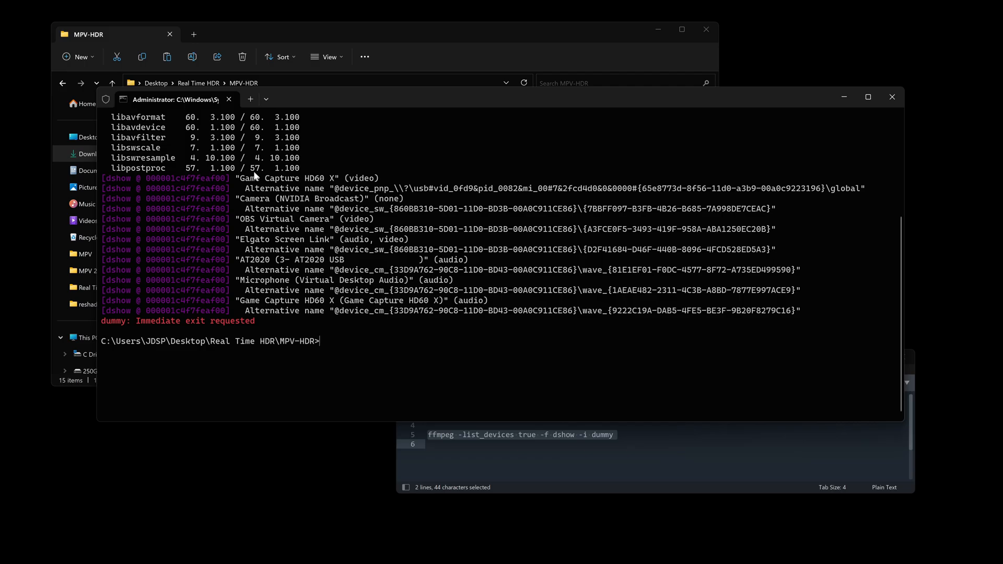
double_click(274, 178)
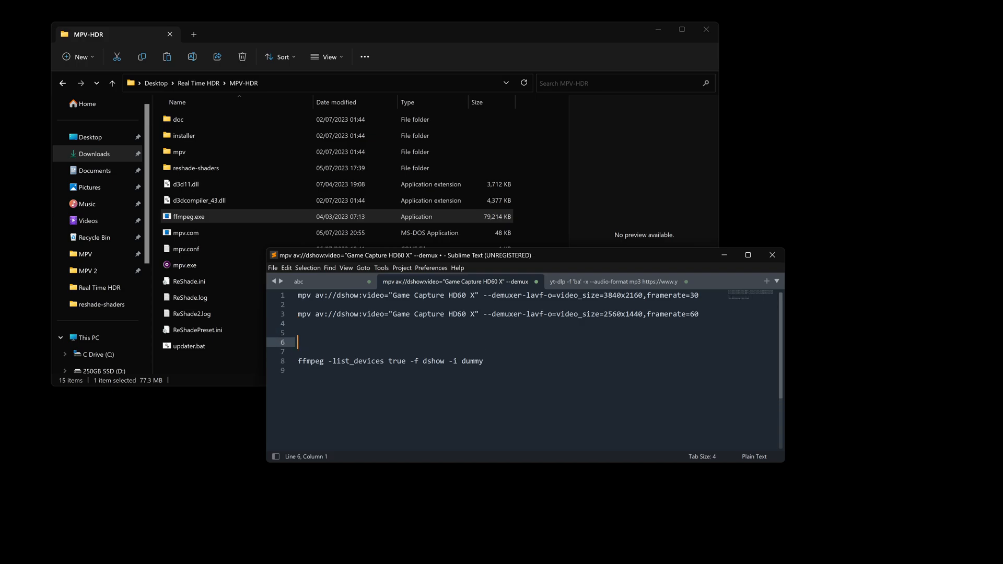
- Edit the duplicated mpv command so its device name reads "Game Capture HD60 X"
type("\"Game Capture HD60 X")
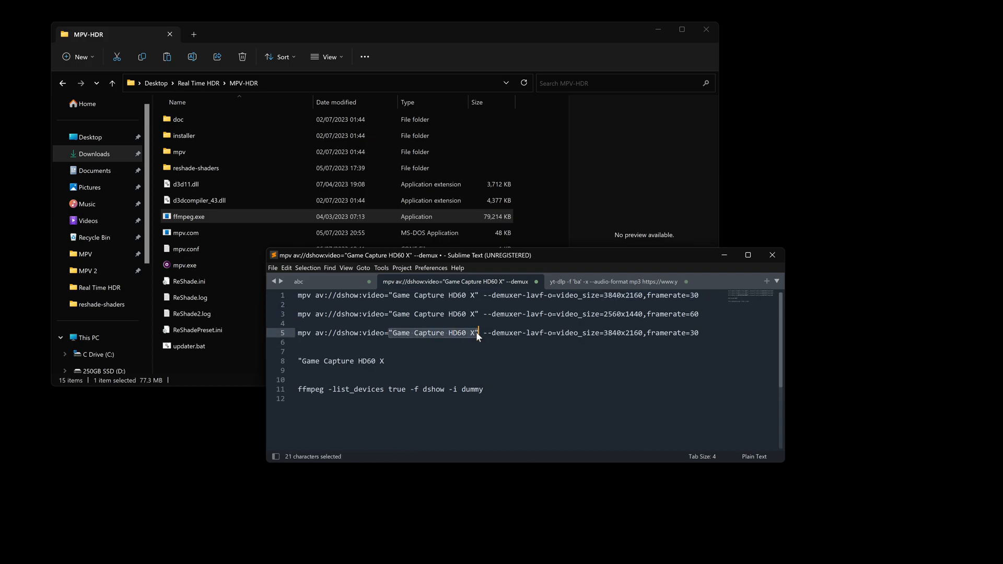
key("Delete")
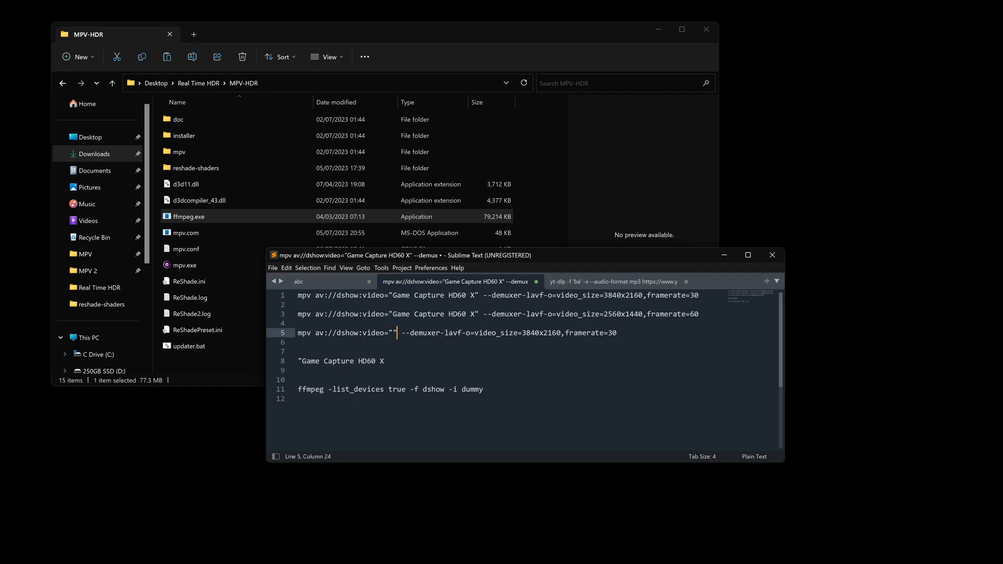
key("Left")
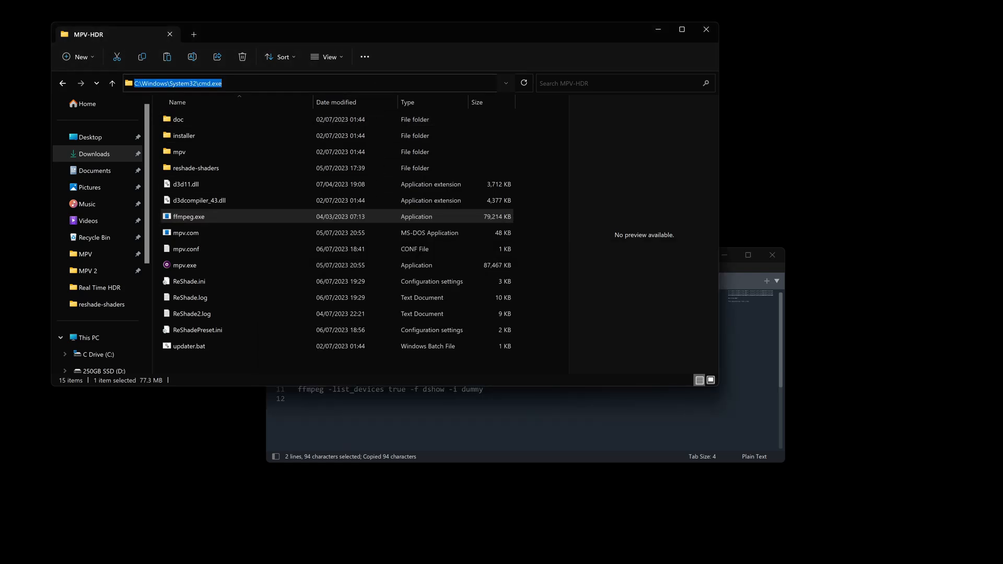
- Run the mpv av://dshow command for Game Capture HD60 X at 3840x2160 to open the live feed
left_click_drag(115, 33, 187, 75)
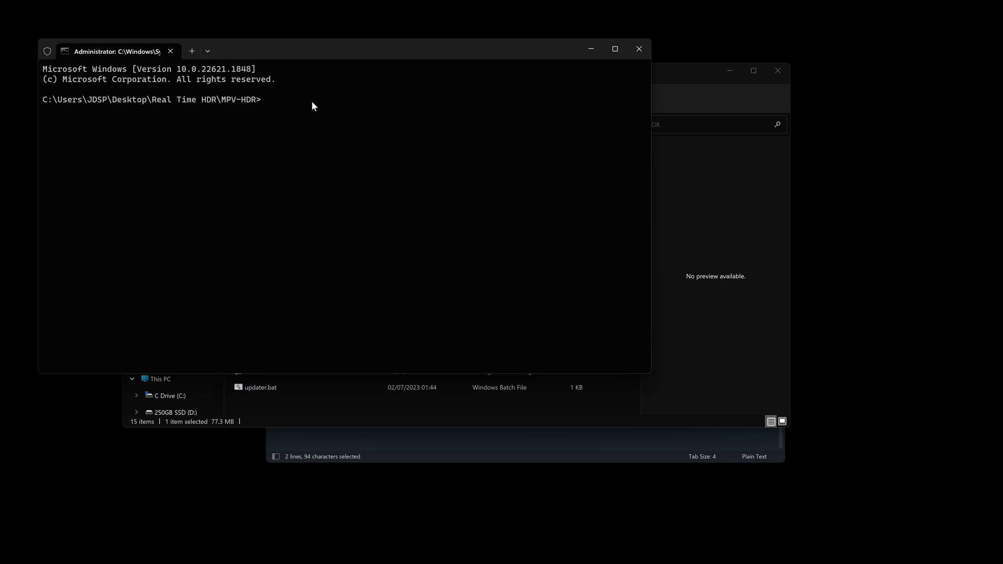
type("mpv av://dshow:video=\"Game Capture HD60 X\" --demuxer-lavf-o=video_size=3840x2160,framerate=30")
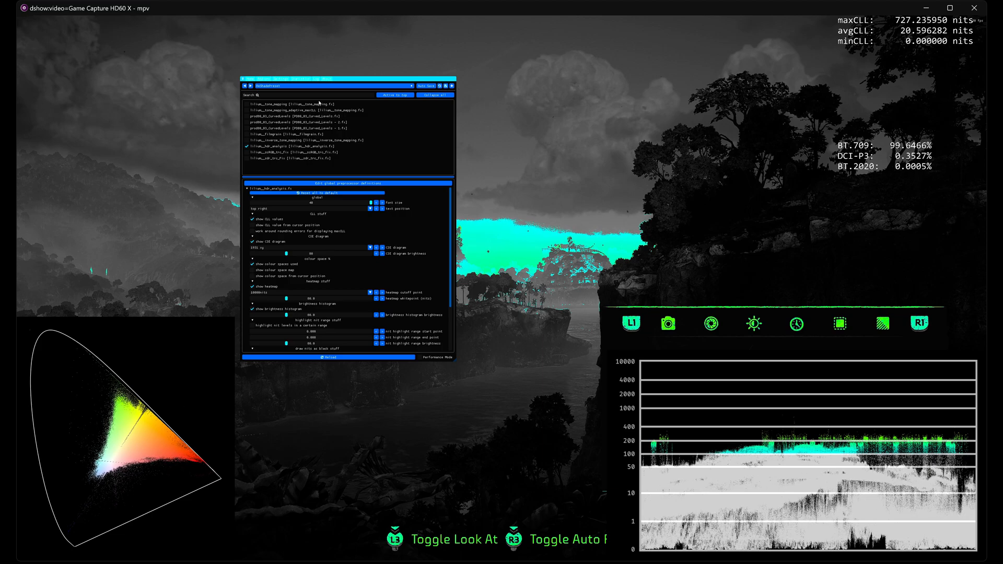
- Move the ReShade settings panel to the top-left corner of the mpv window
left_click_drag(325, 86, 152, 32)
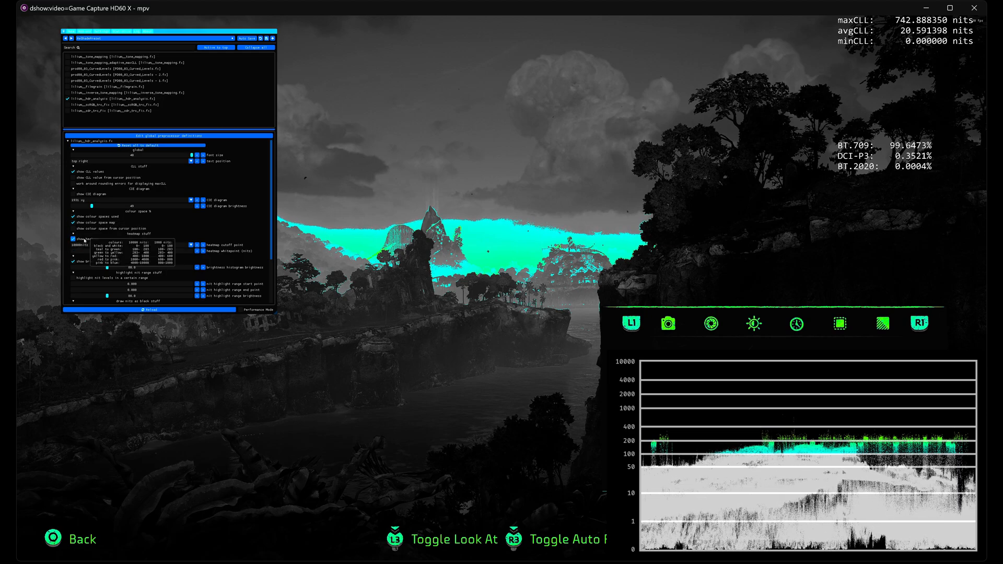
- Untick show heatmap so the game feed appears in full colour
left_click(72, 238)
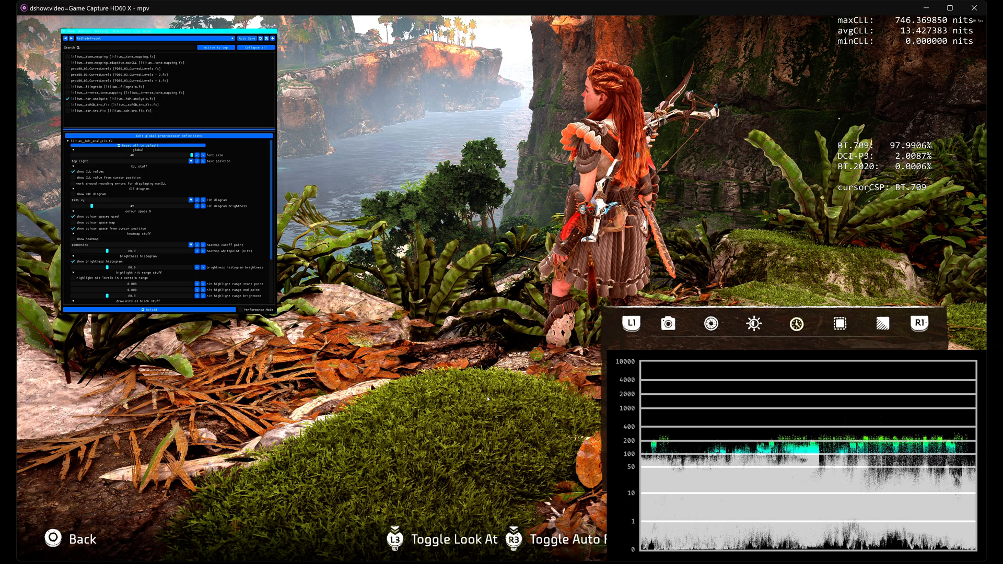
- Tick show heatmap again, returning the greyscale feed with cyan highlights
left_click(73, 238)
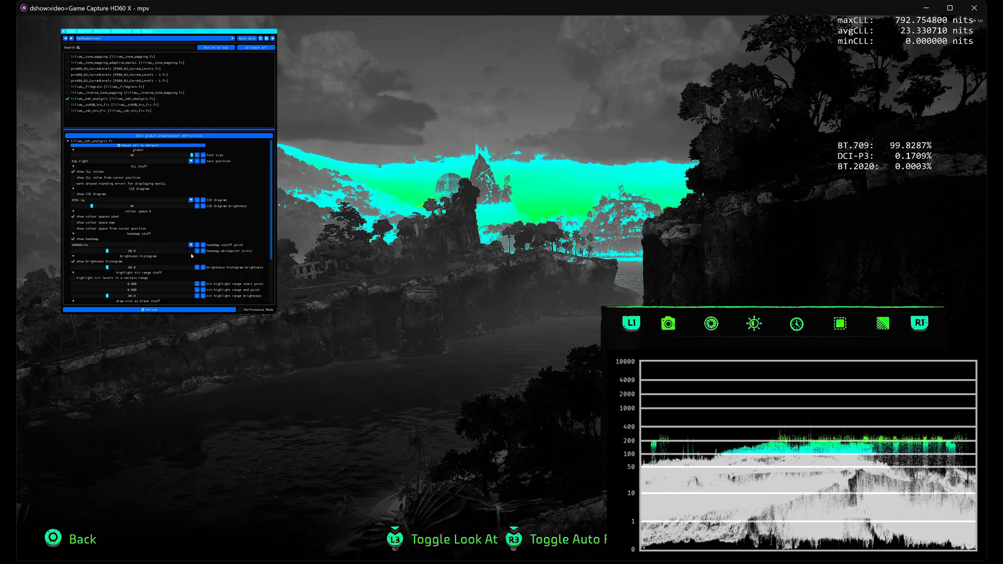
- Adjust a lilium_hdr_analysis slider and scroll to the Preprocessor definitions section
left_click_drag(109, 252, 193, 252)
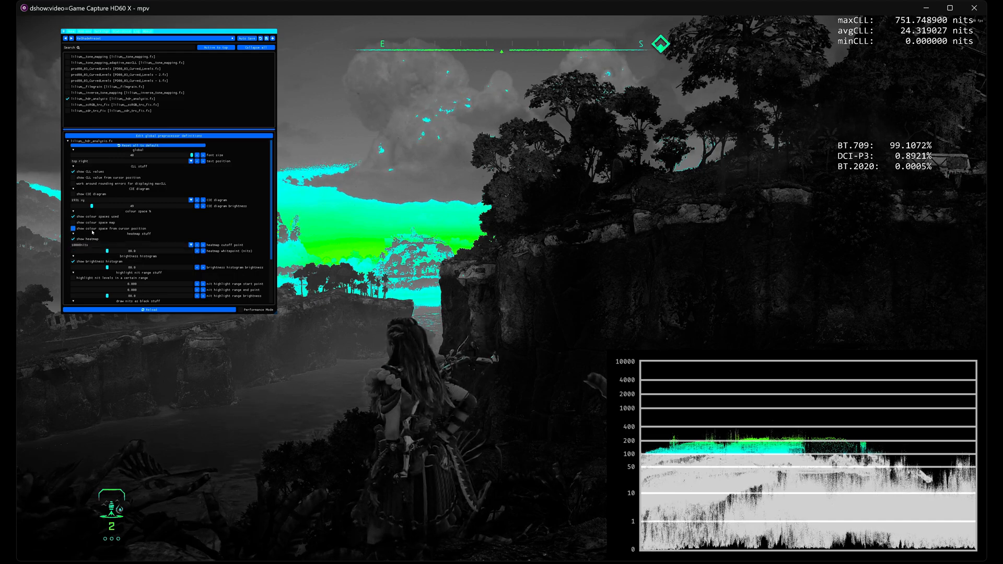
scroll("down", 3)
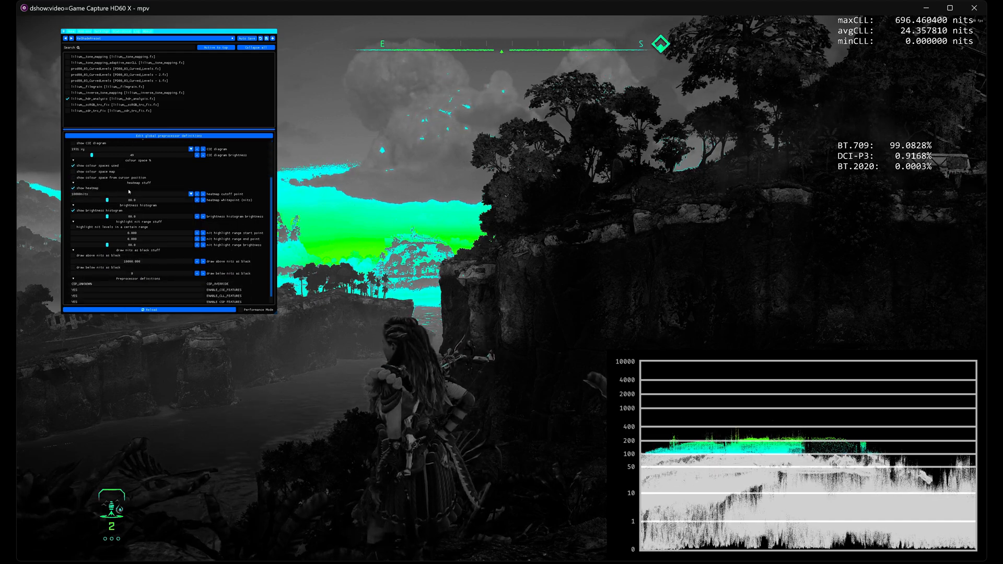